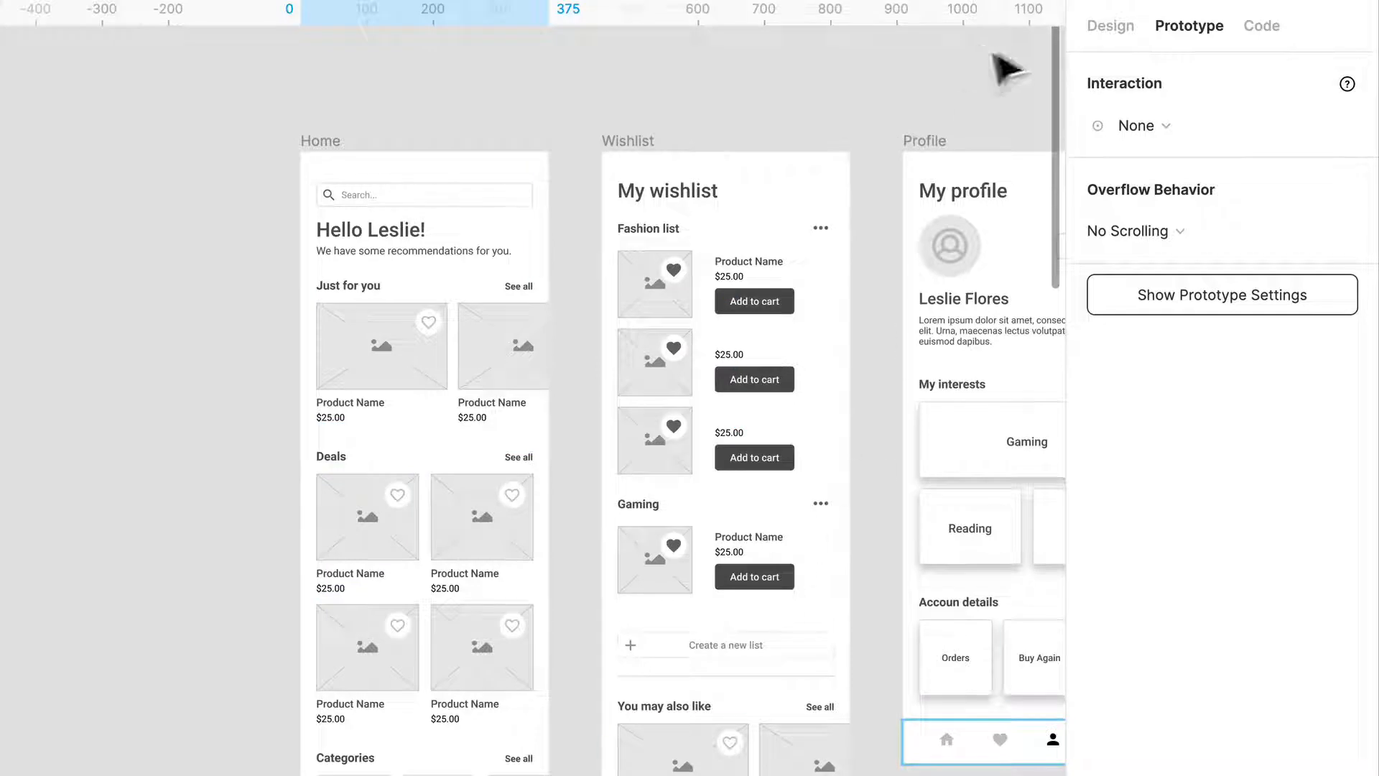
Fix the Bottom Navigation Bar's position so it stays pinned while scrolling
left_click(1109, 26)
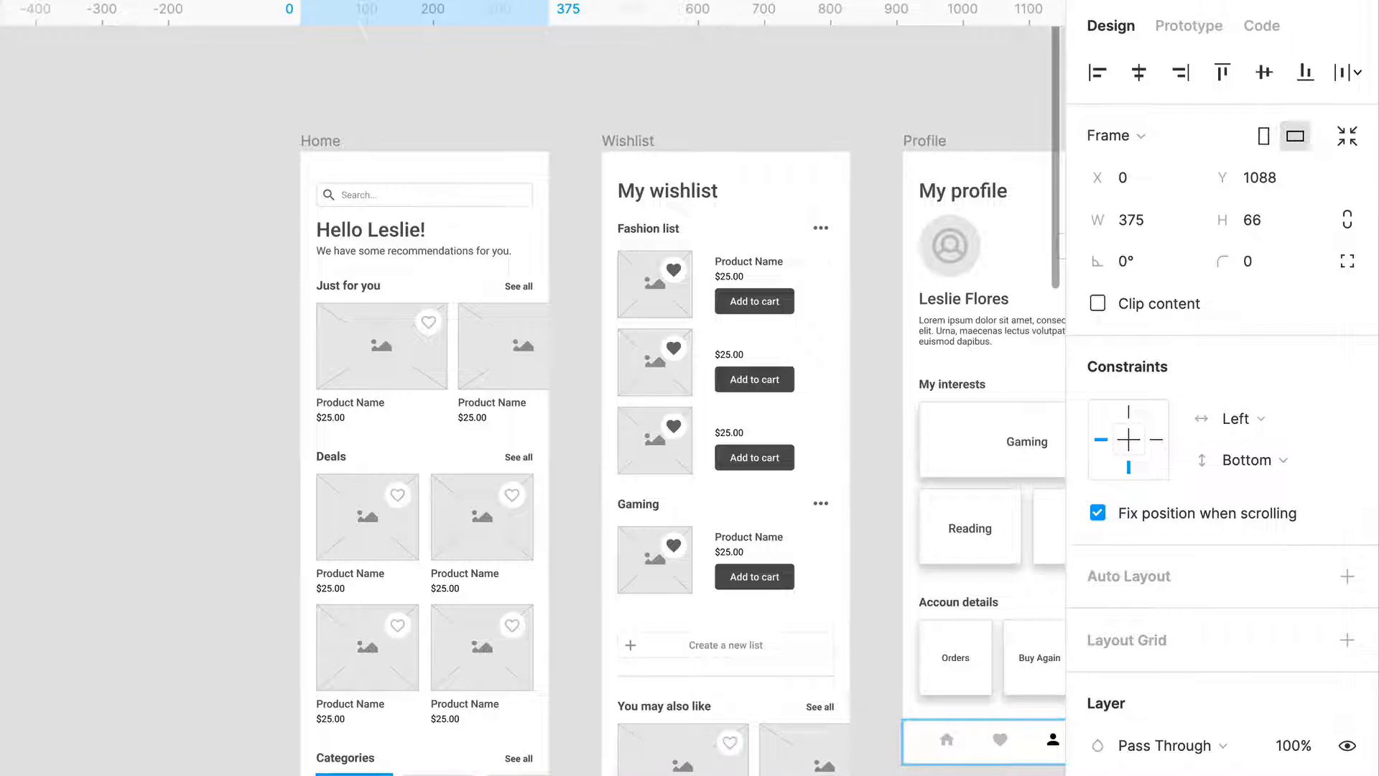
left_click(1040, 658)
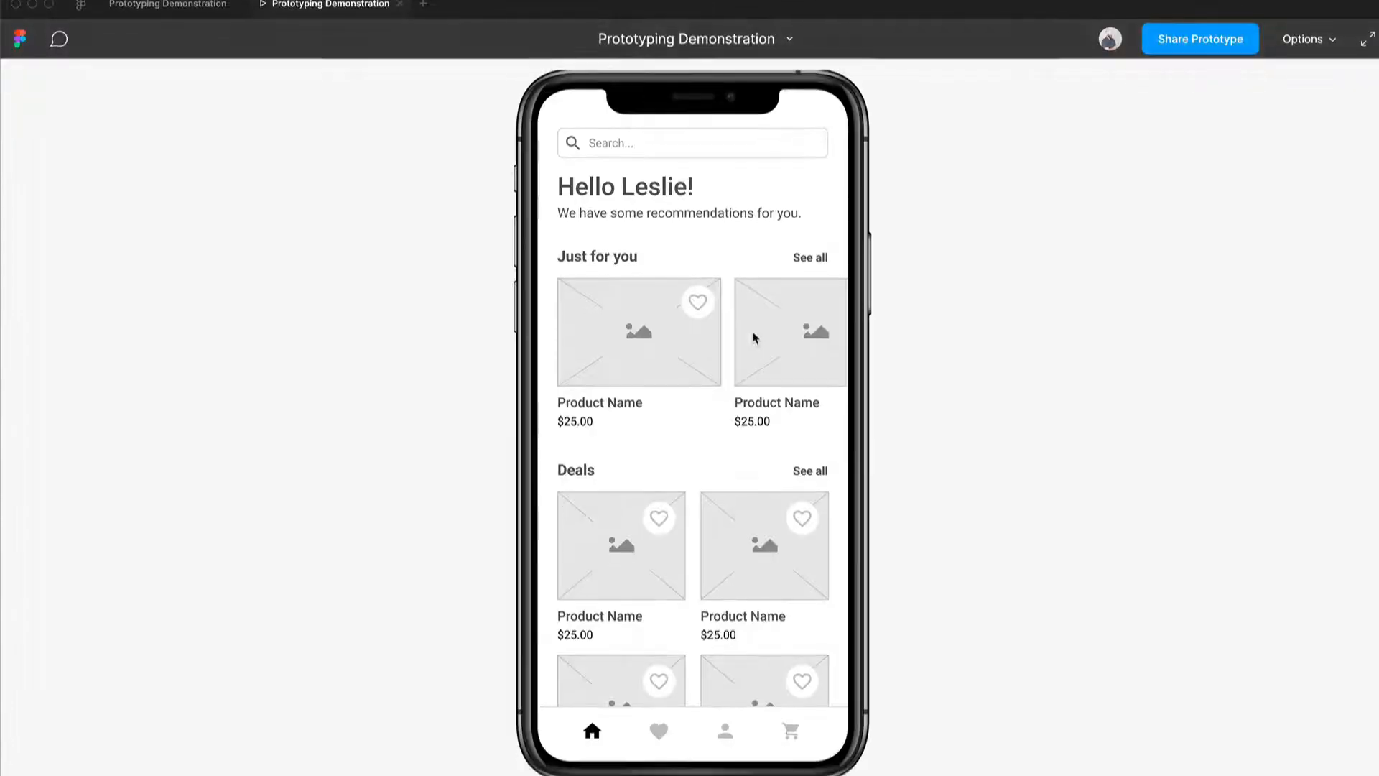
Scroll the Home preview down to Deals and back, confirming the nav bar stays pinned
scroll("down", 3)
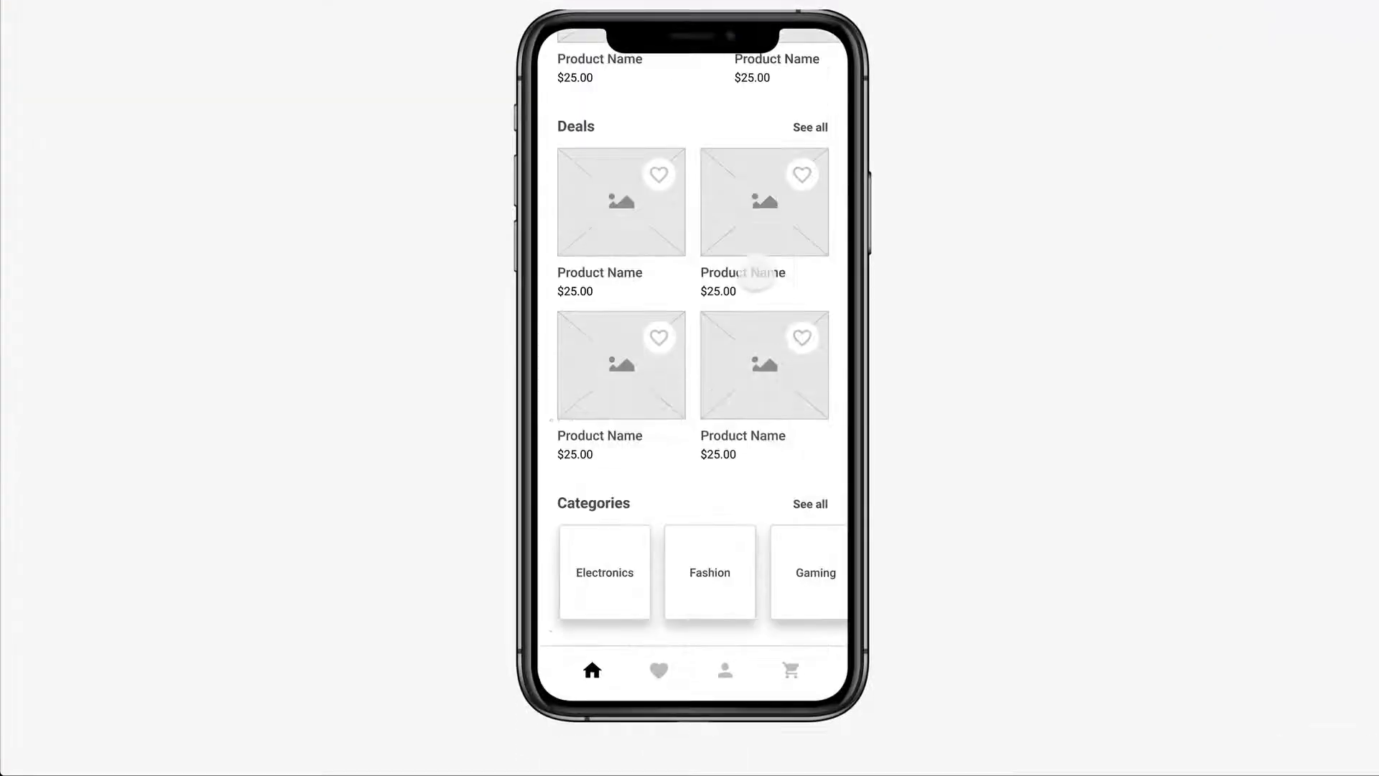
scroll("up", 3)
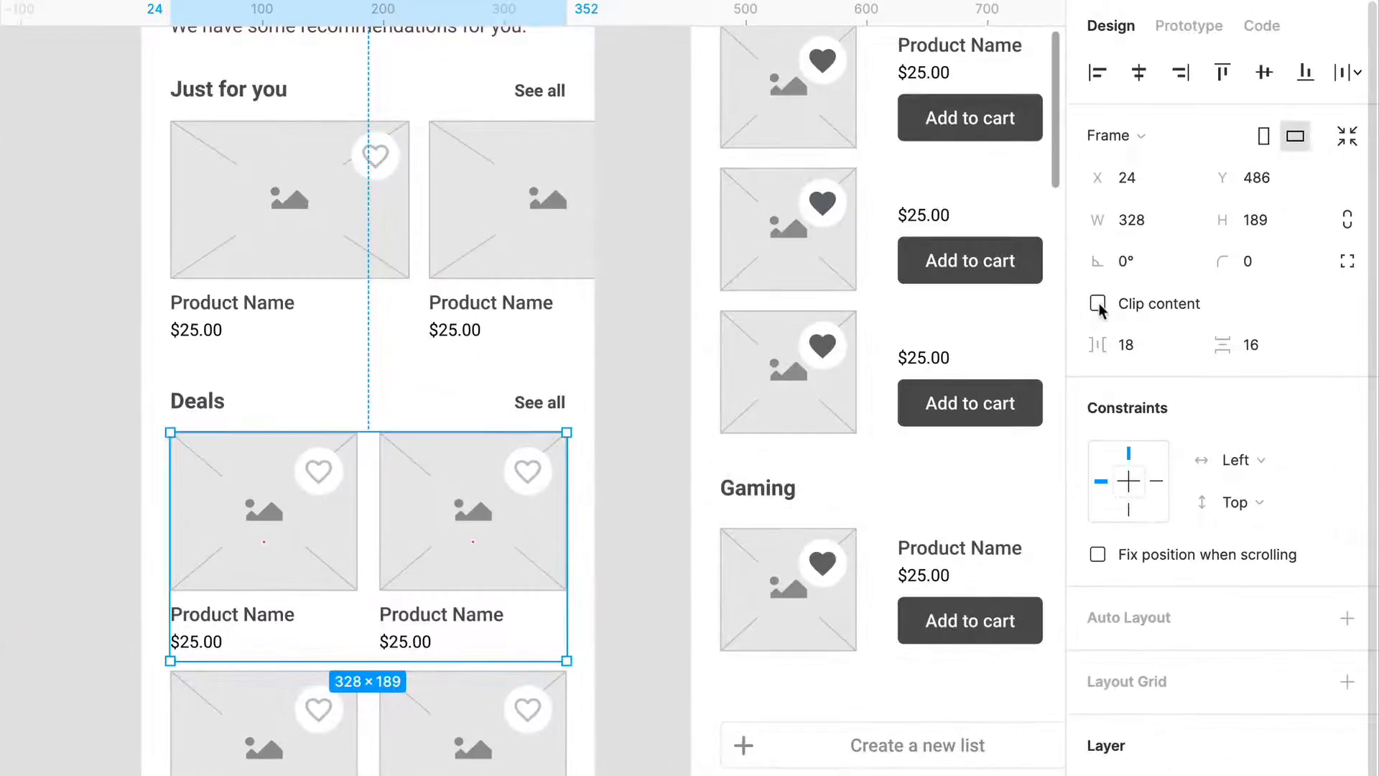
Clip the Deals grid to 240 high and reach its Overflow Behavior scrolling setting
left_click(1098, 304)
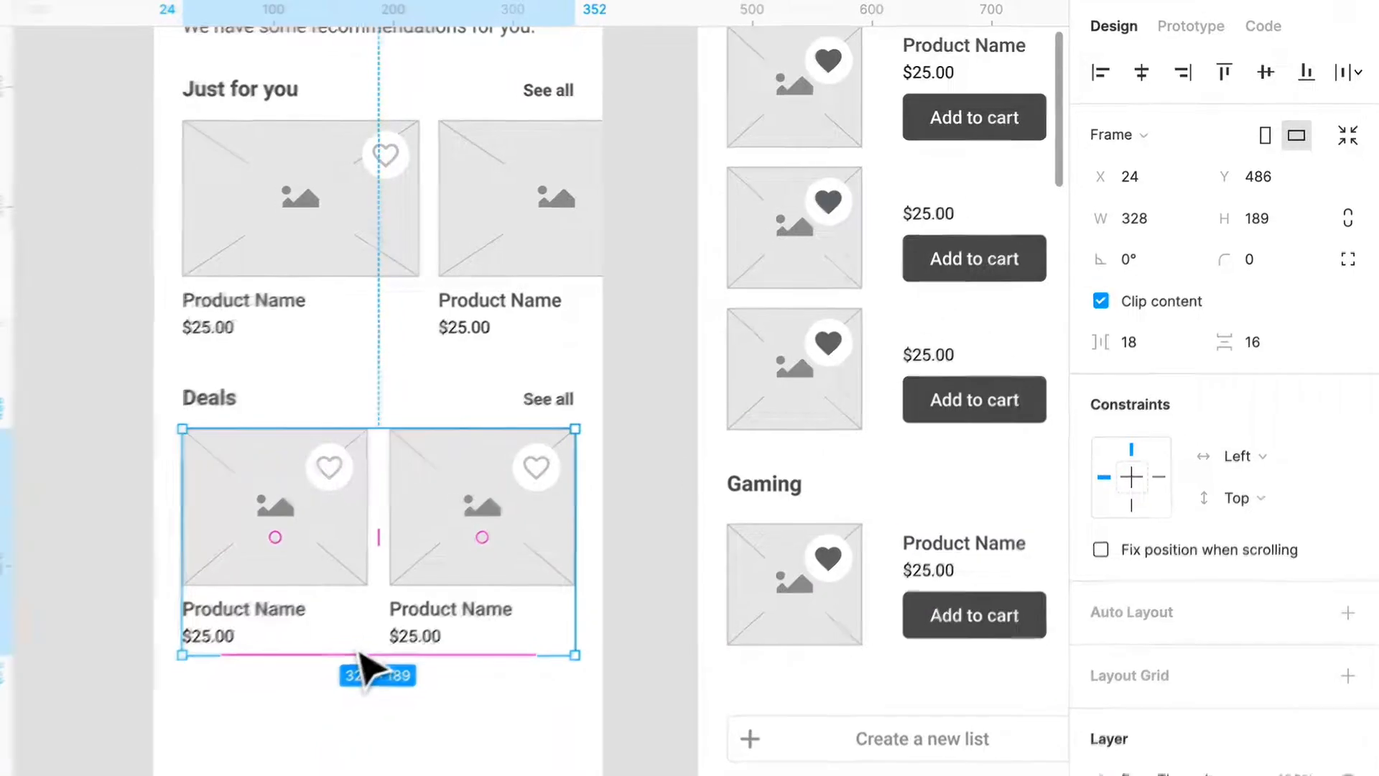
key("Cmd+Z")
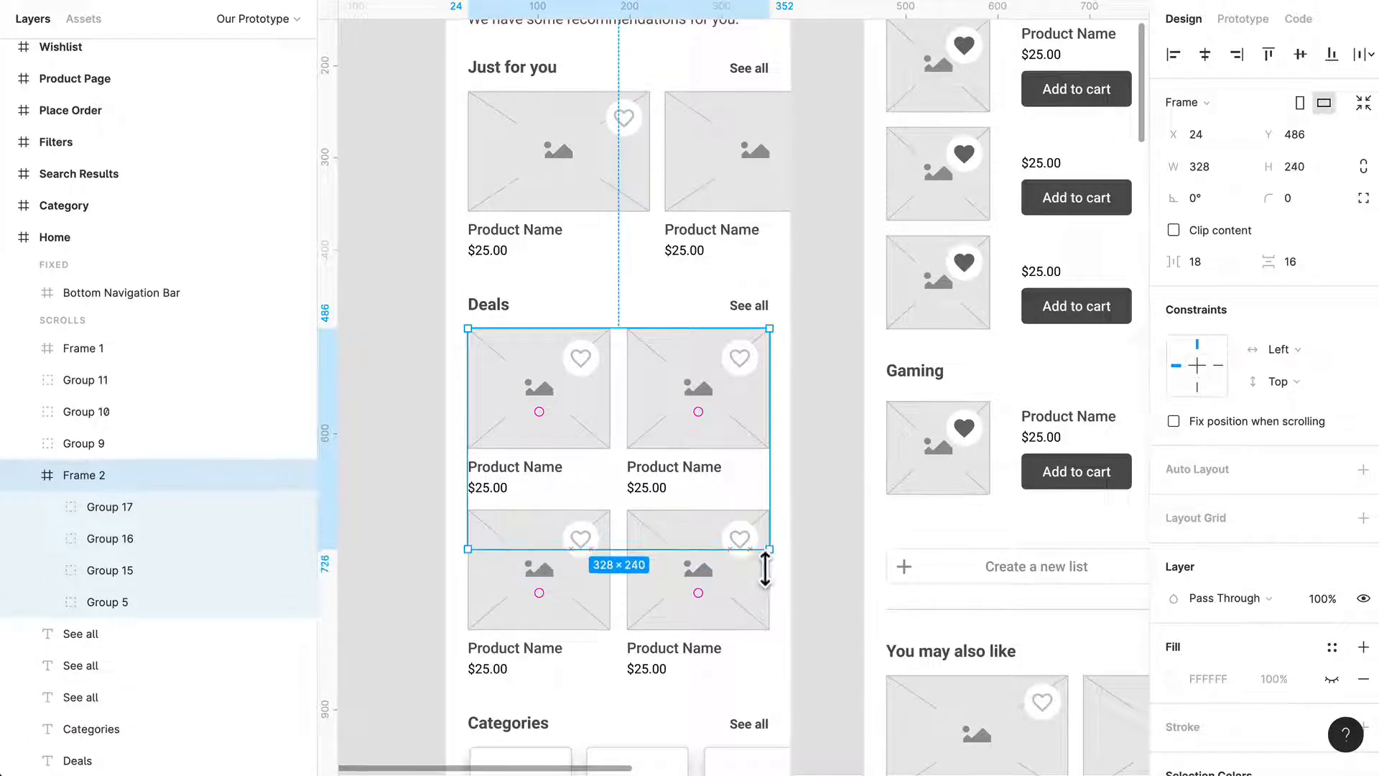
left_click(1172, 230)
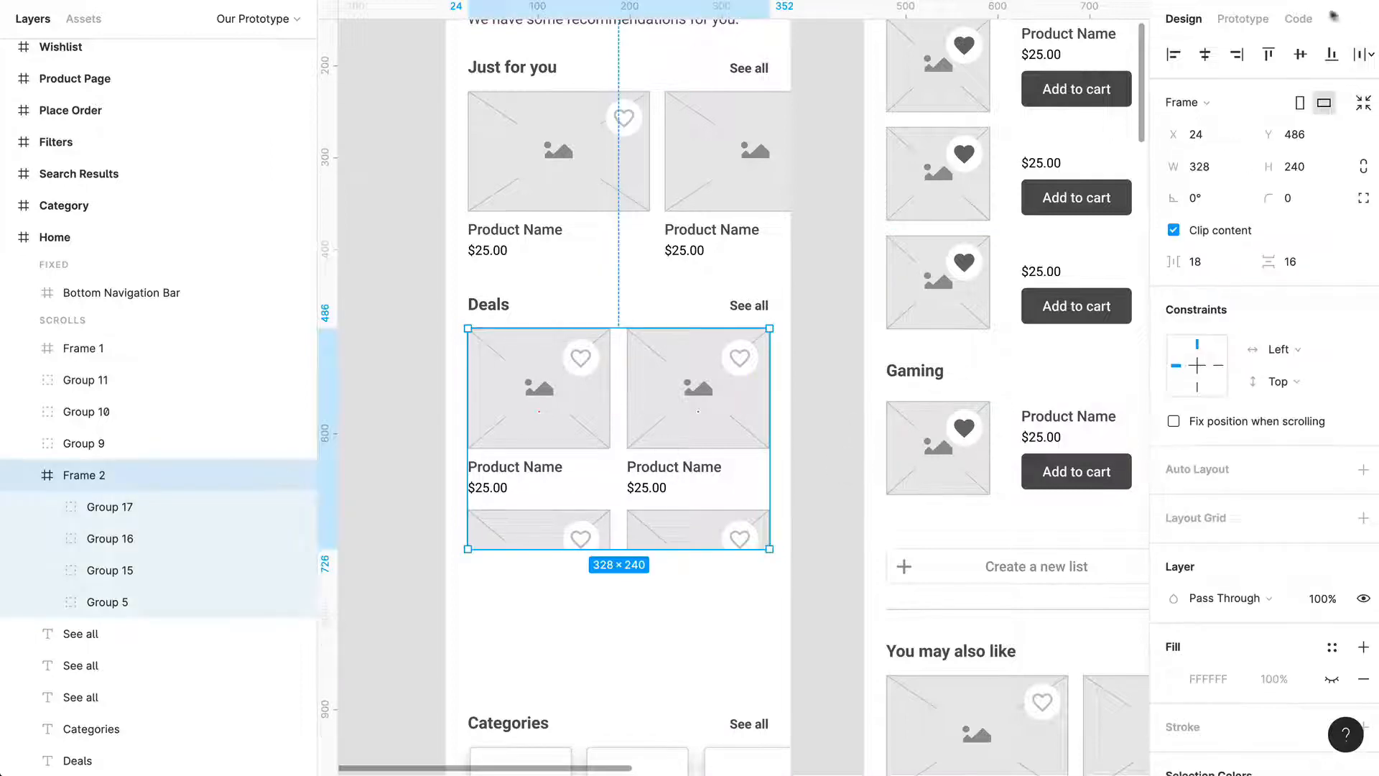
left_click(1243, 19)
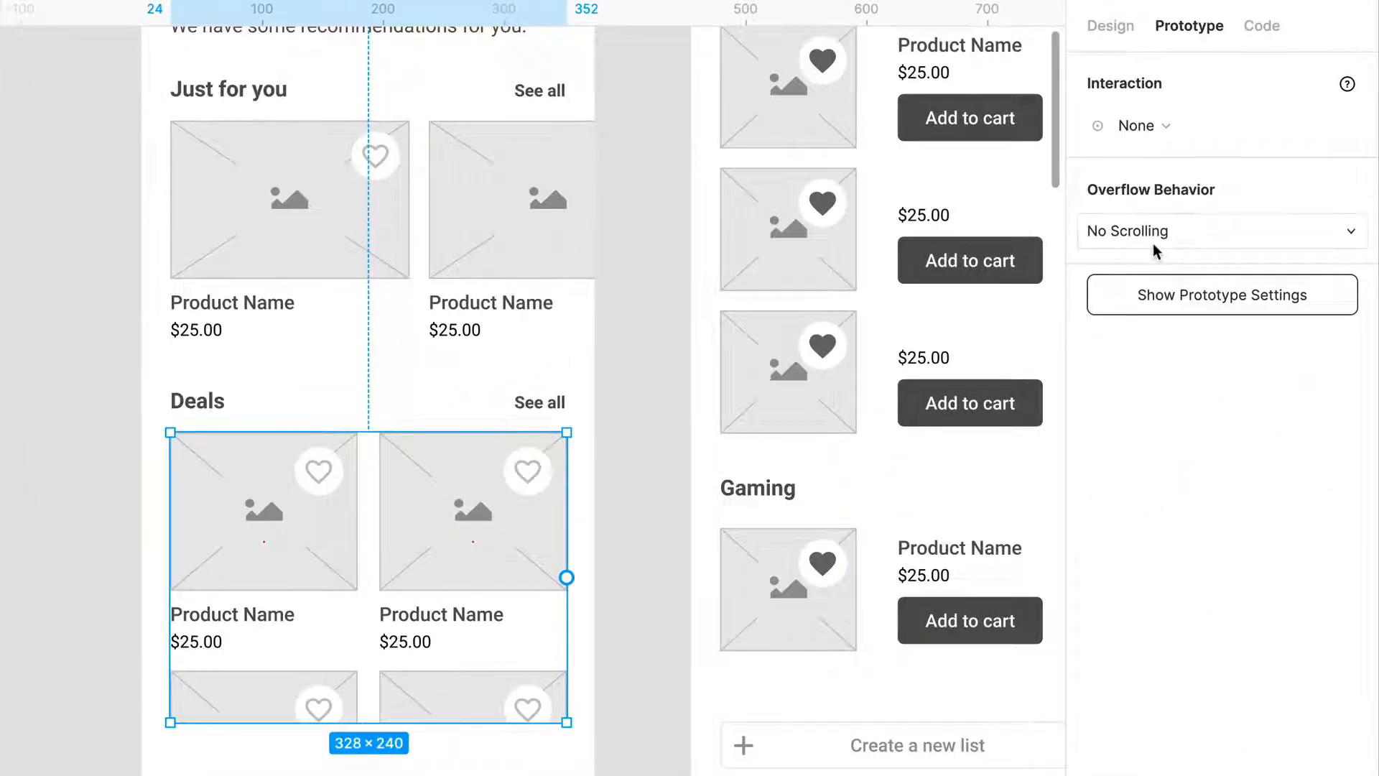
left_click(1223, 230)
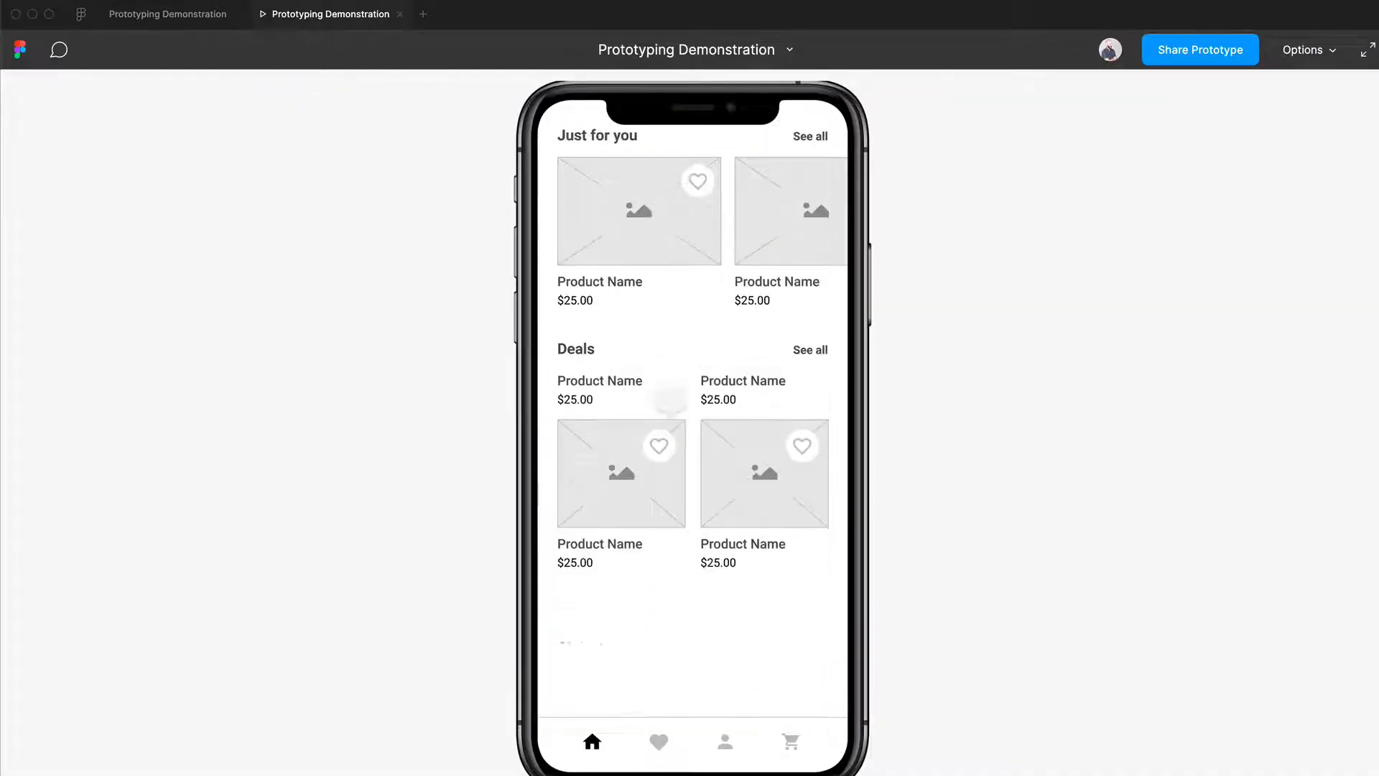
Scroll down inside the clipped Deals grid in the prototype preview
scroll("down", 3)
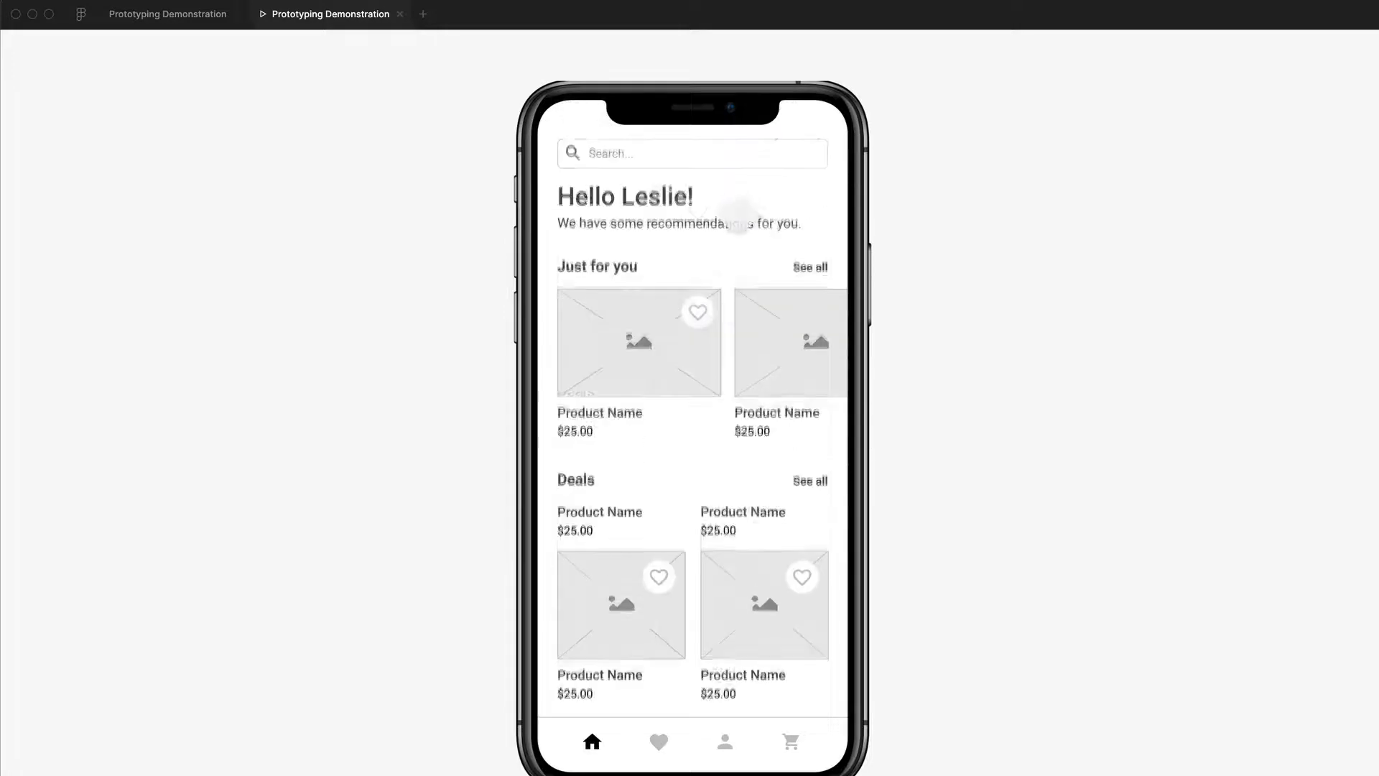
scroll("down", 3)
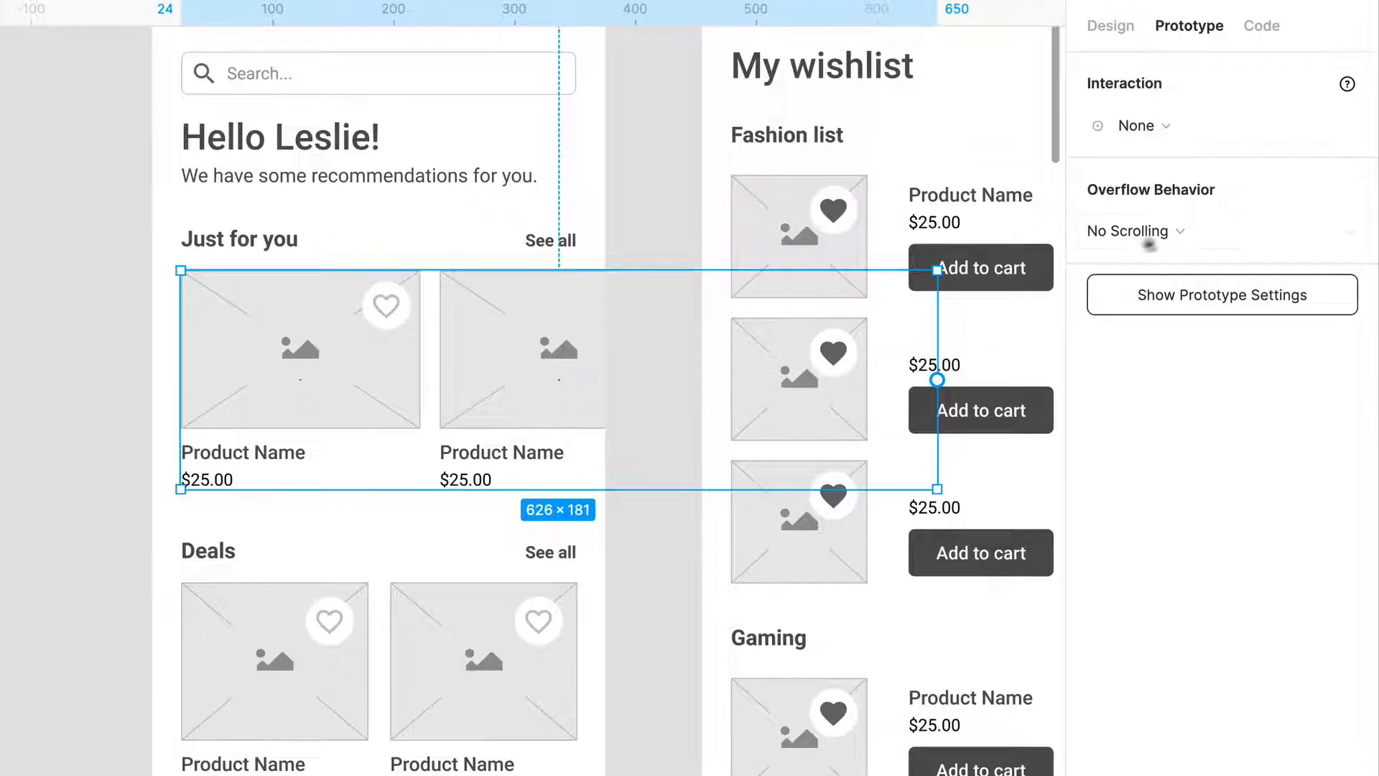
Set the Just for you row to Horizontal Scrolling, 328 wide, with Clip content on
left_click(1132, 229)
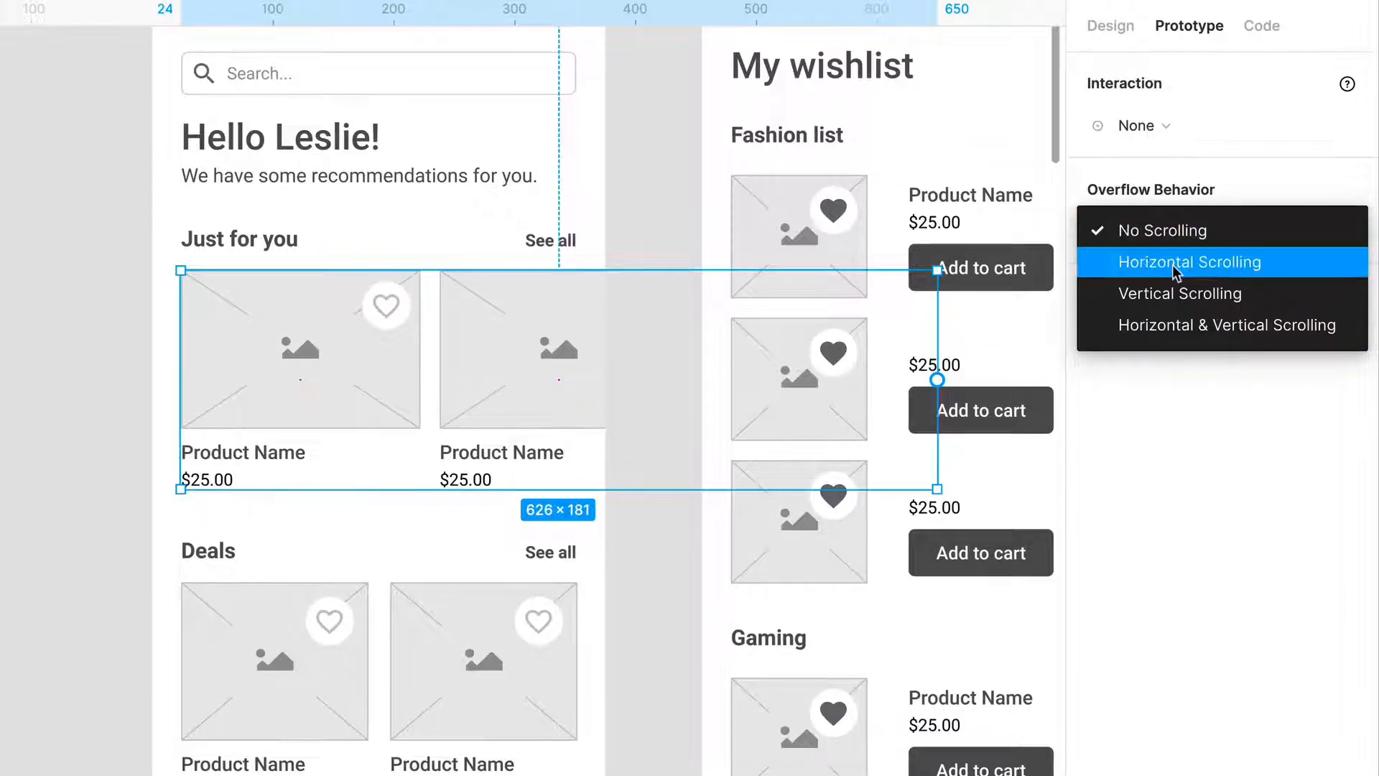
left_click(1189, 261)
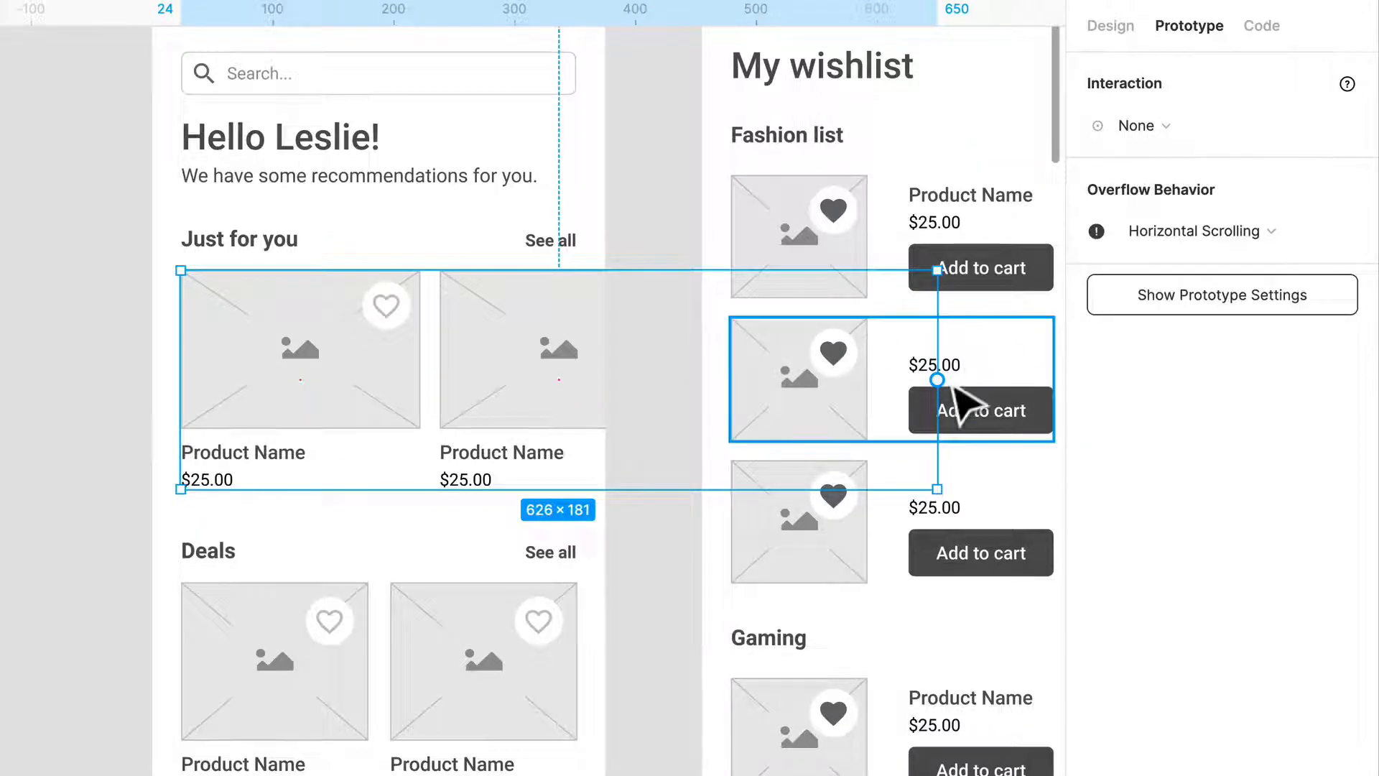
left_click_drag(938, 379, 624, 380)
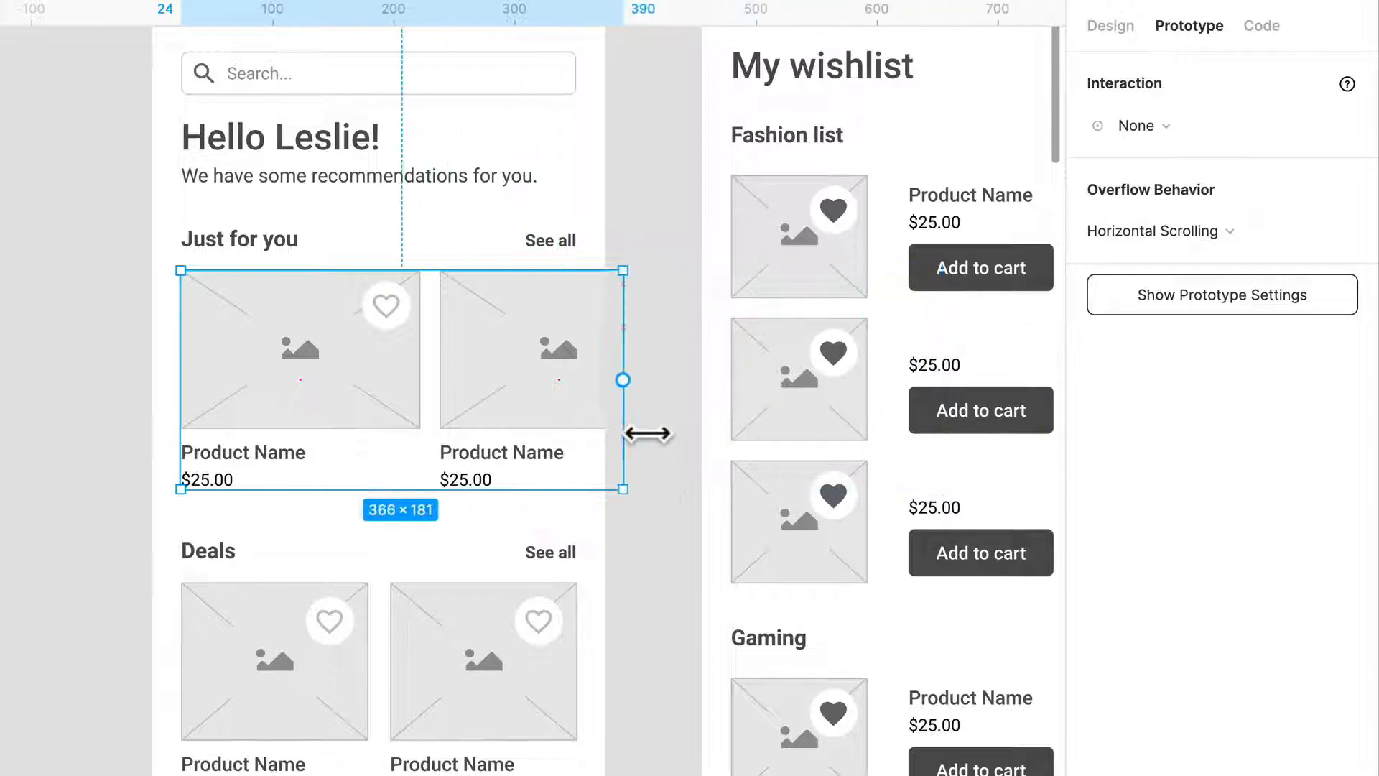
left_click_drag(623, 379, 602, 379)
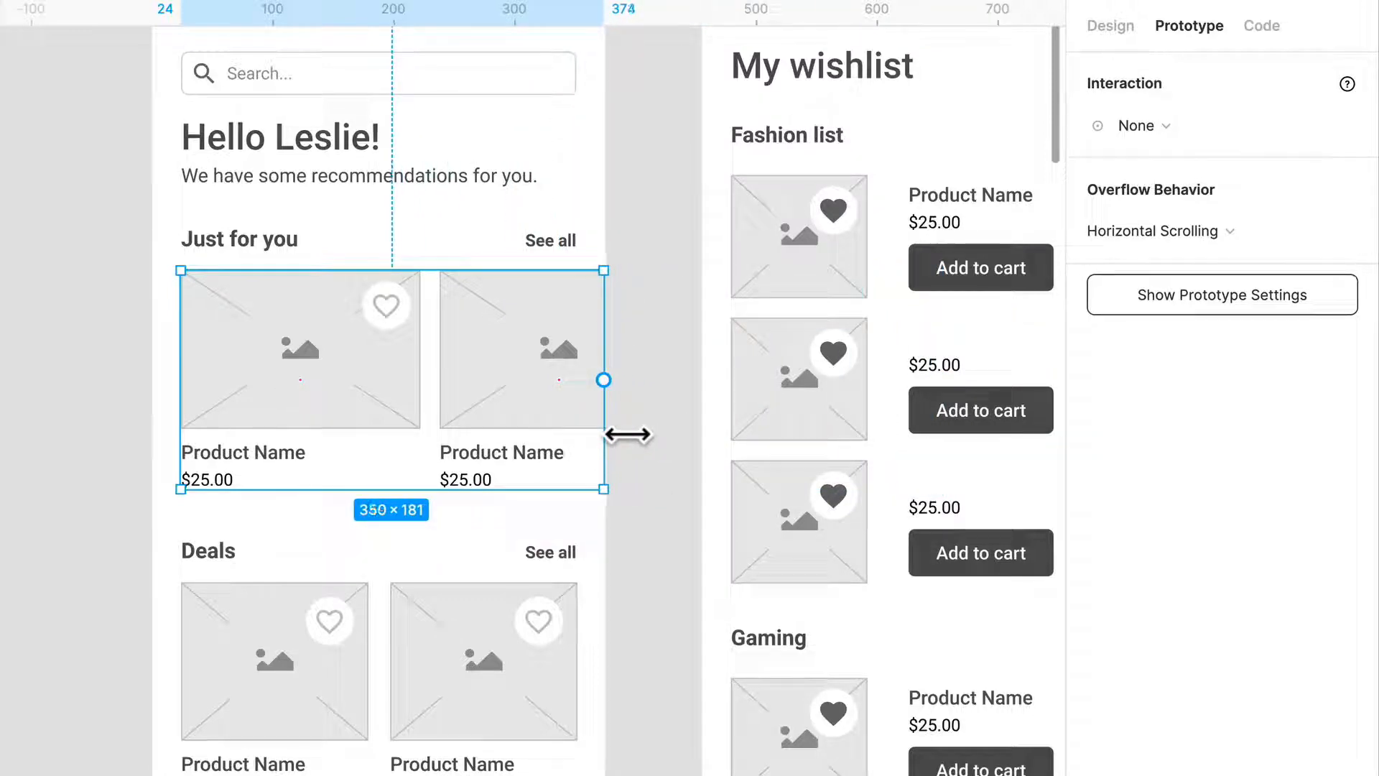
left_click_drag(603, 379, 579, 379)
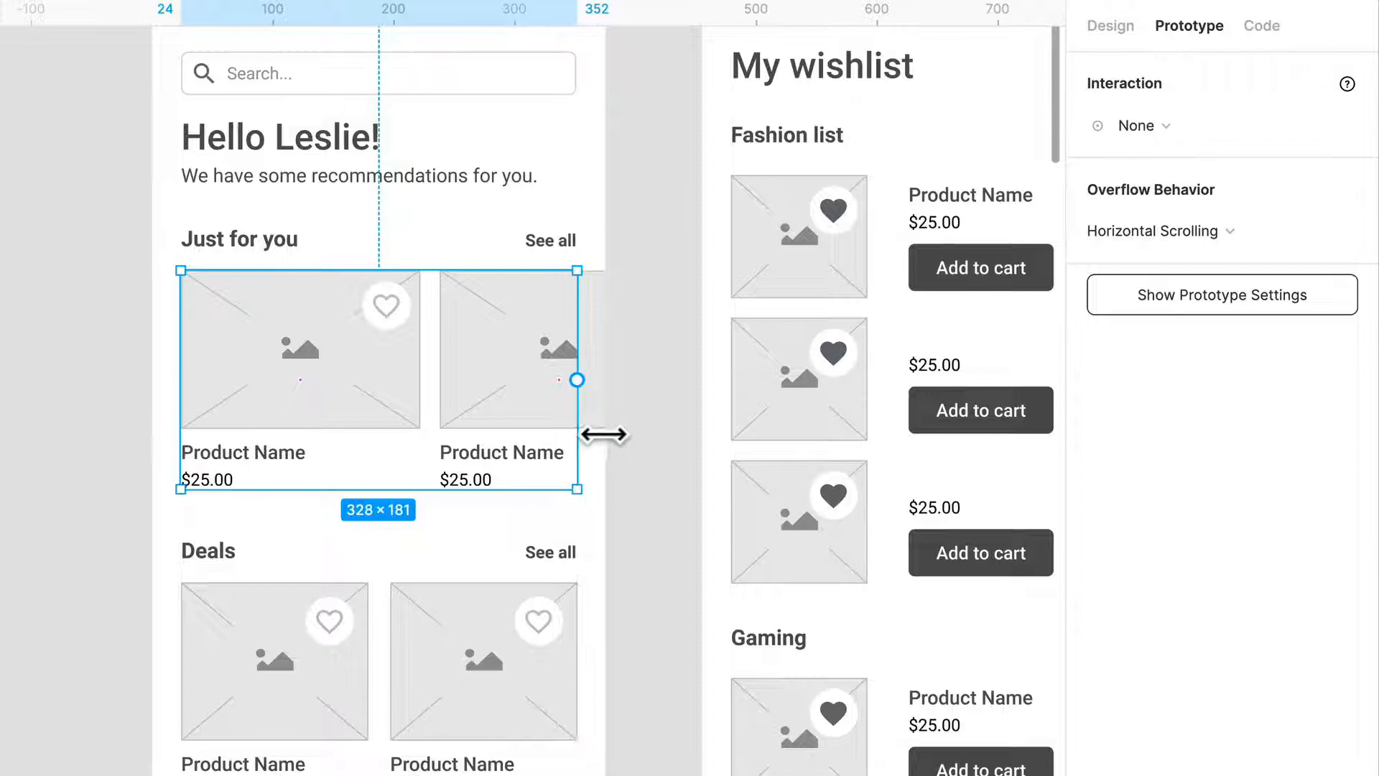
left_click(1112, 26)
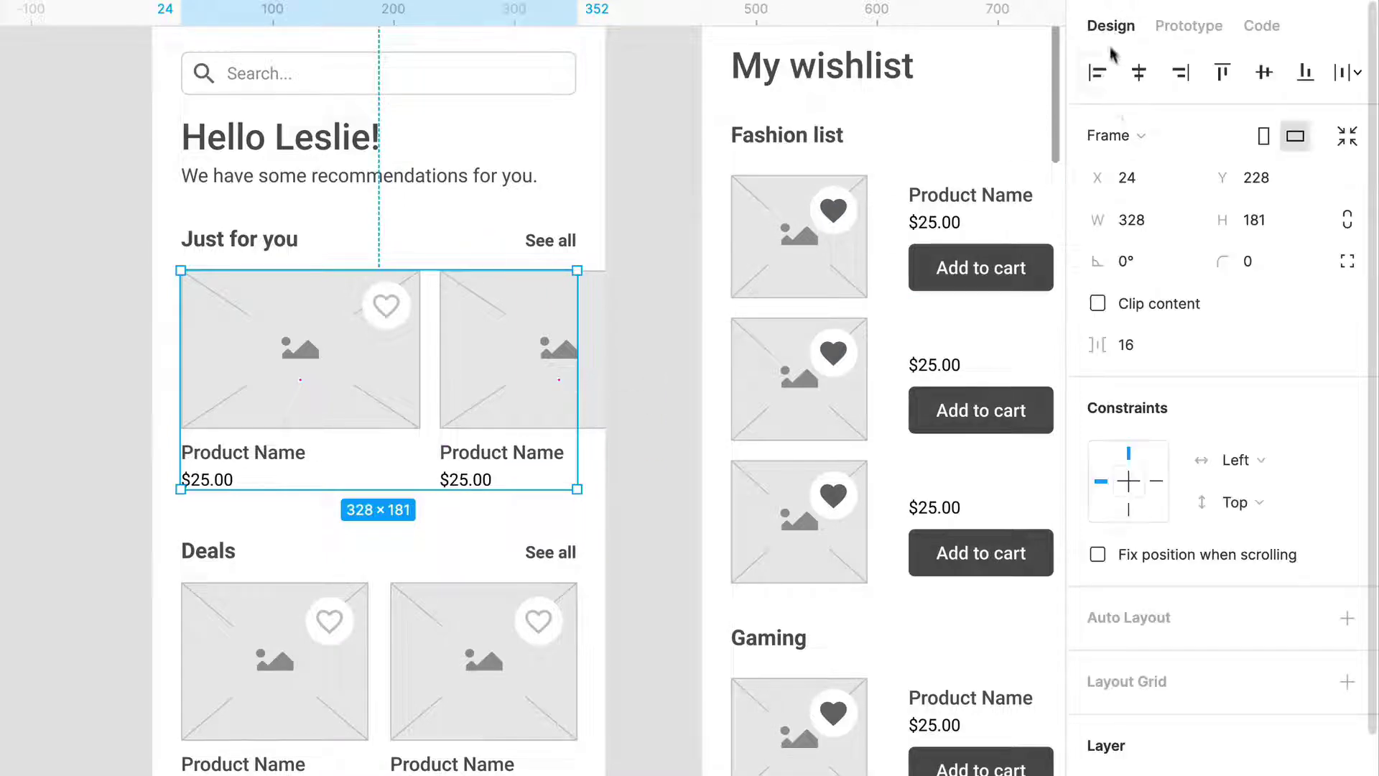
left_click(1098, 304)
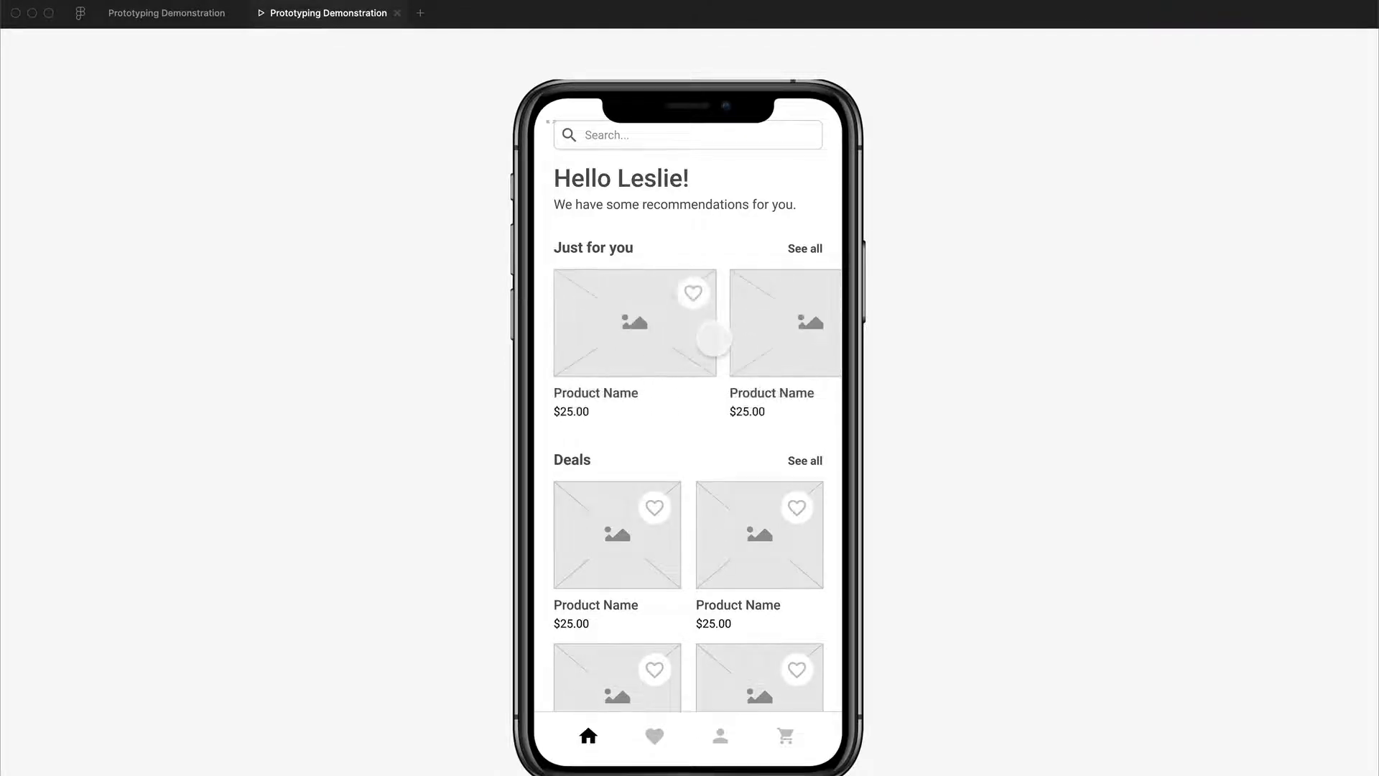
Resize the Just for you frame leftward and change its product groups' horizontal constraint
left_click(165, 13)
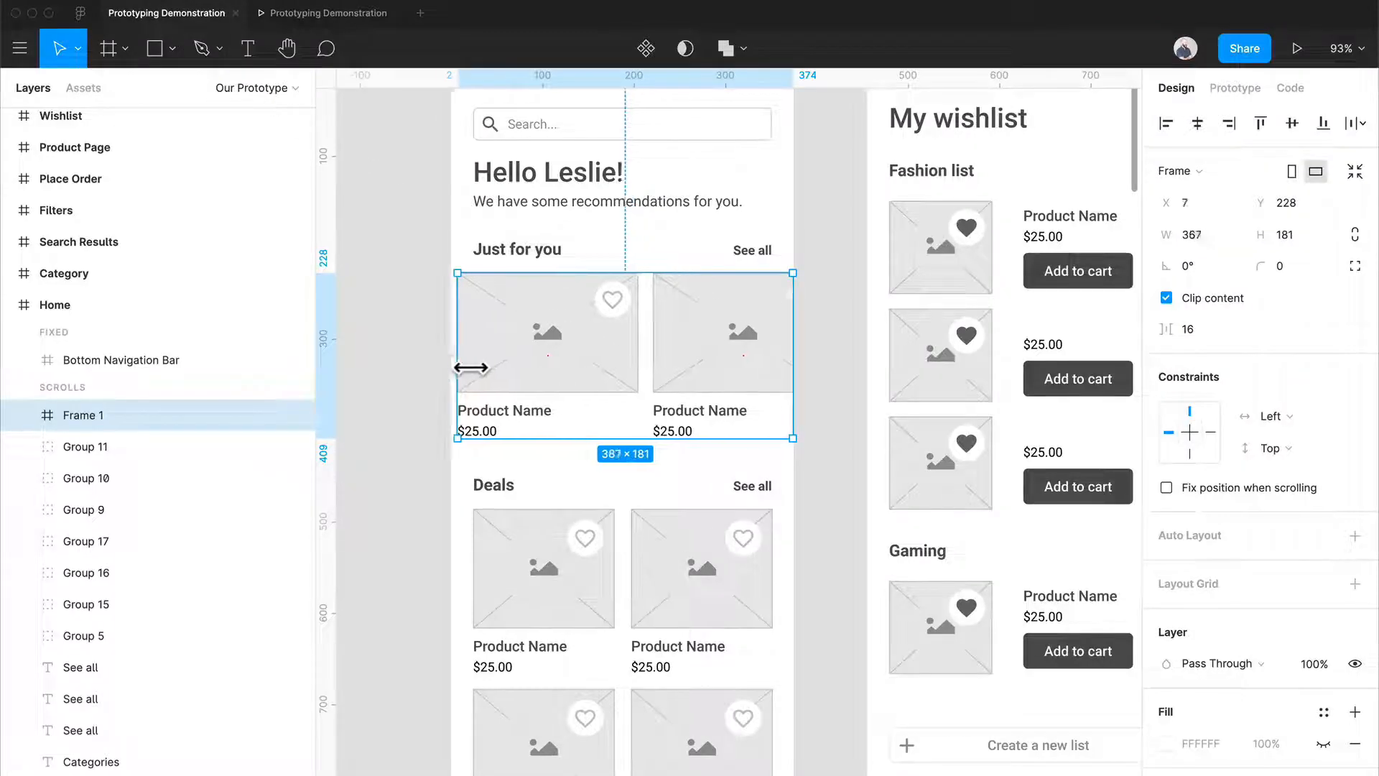
left_click_drag(457, 359, 446, 359)
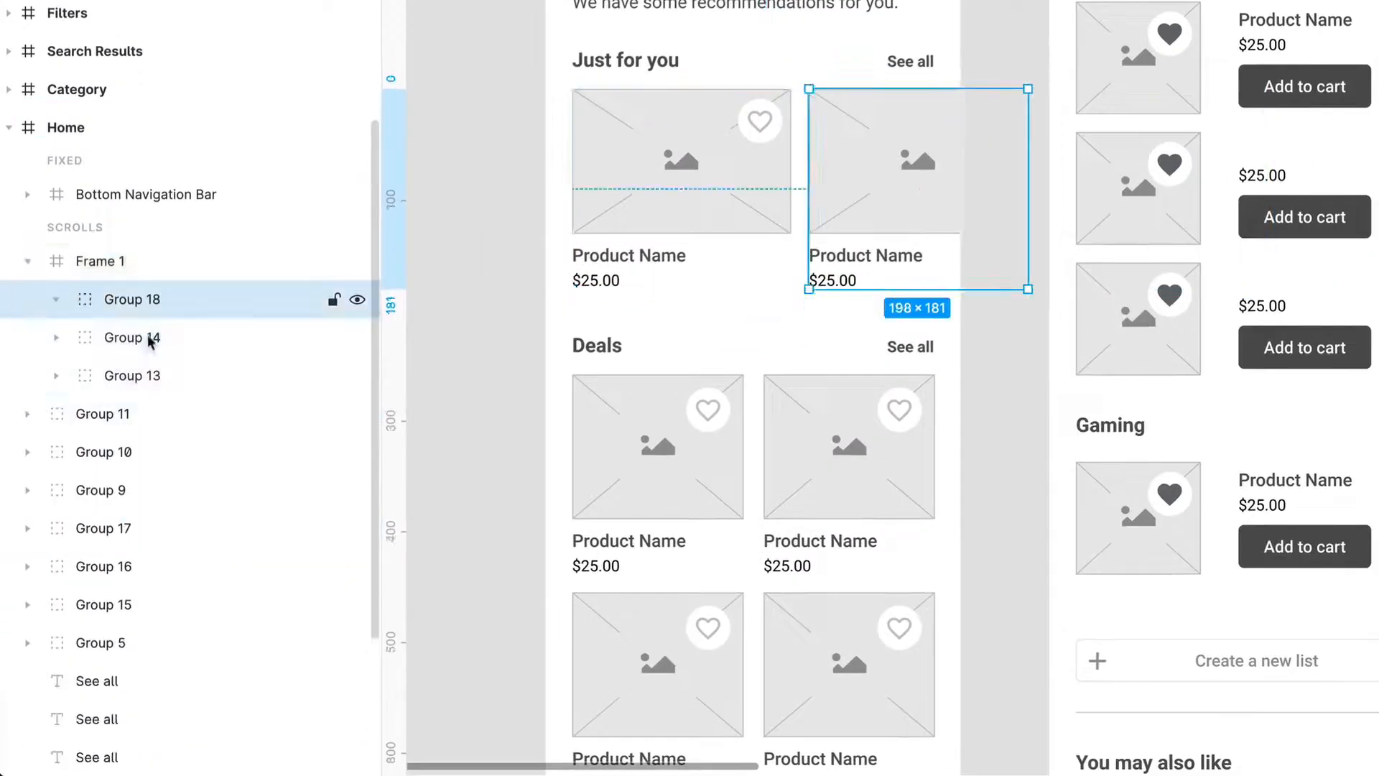
left_click(132, 336)
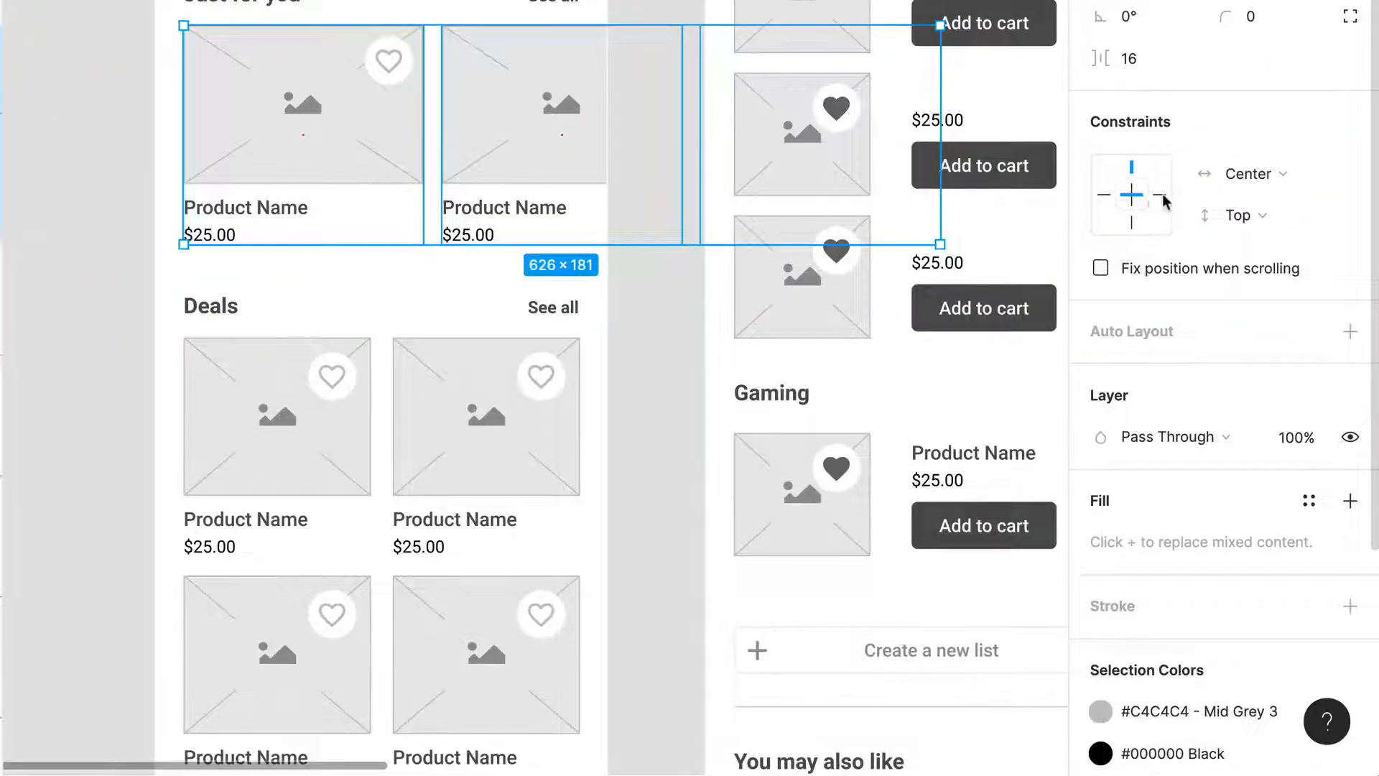
left_click(1248, 174)
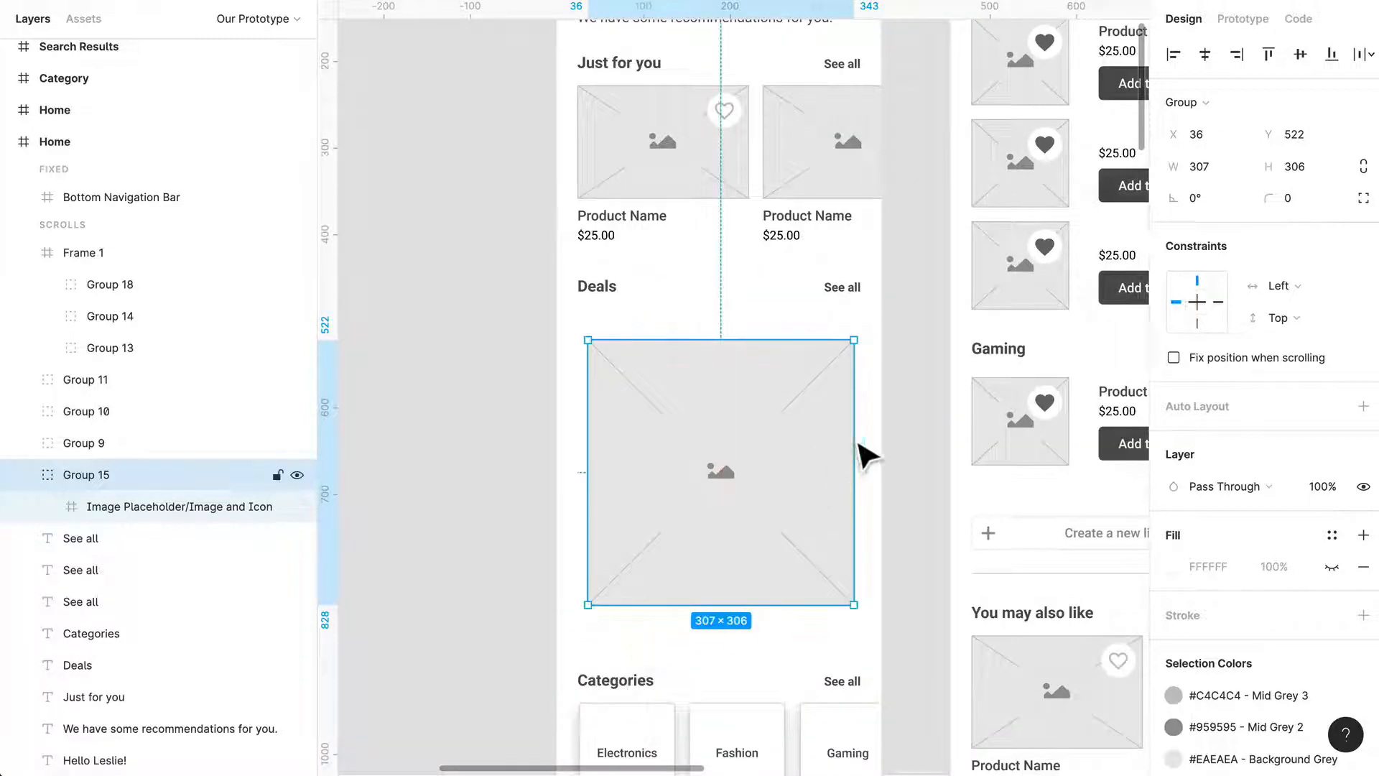
Remove the Deals placeholder and draw a new frame in its place with the Frame tool
left_click_drag(864, 471, 866, 454)
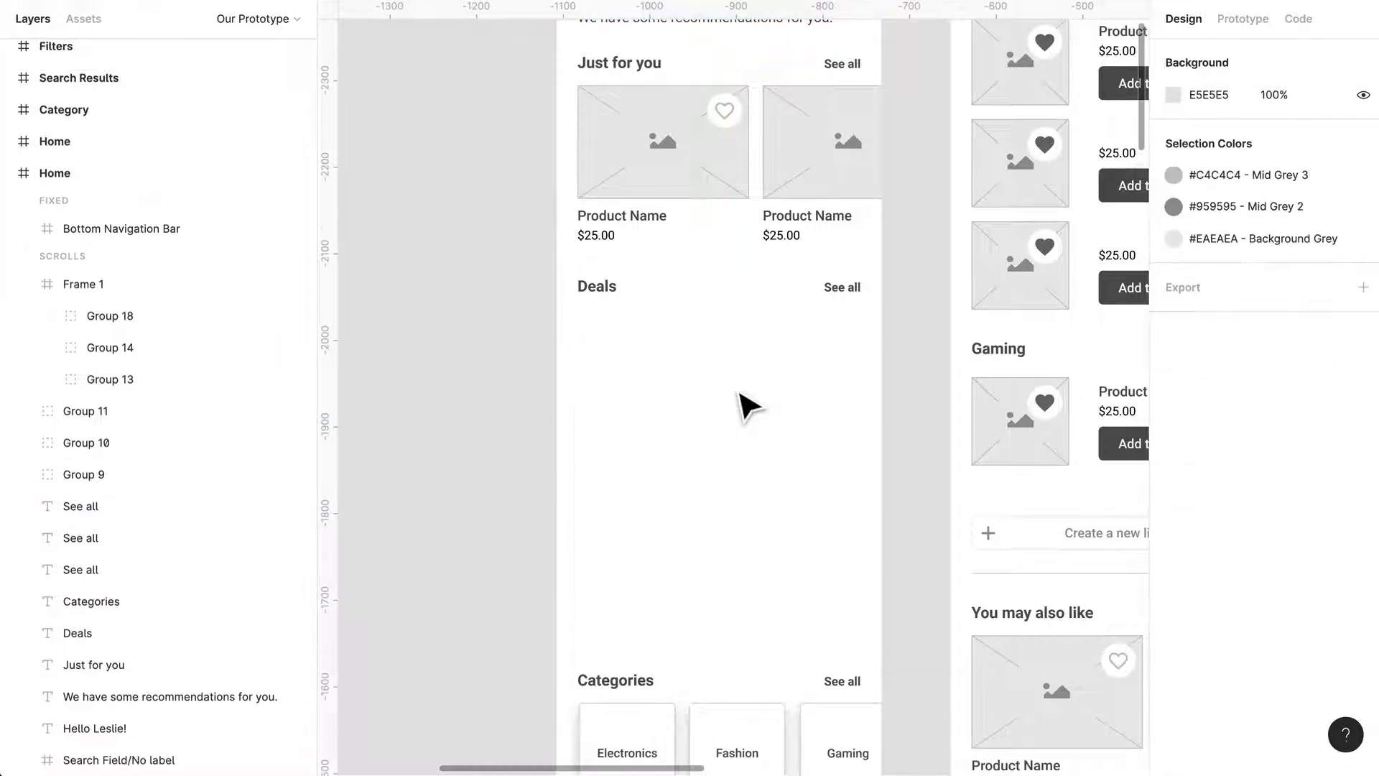
left_click(596, 285)
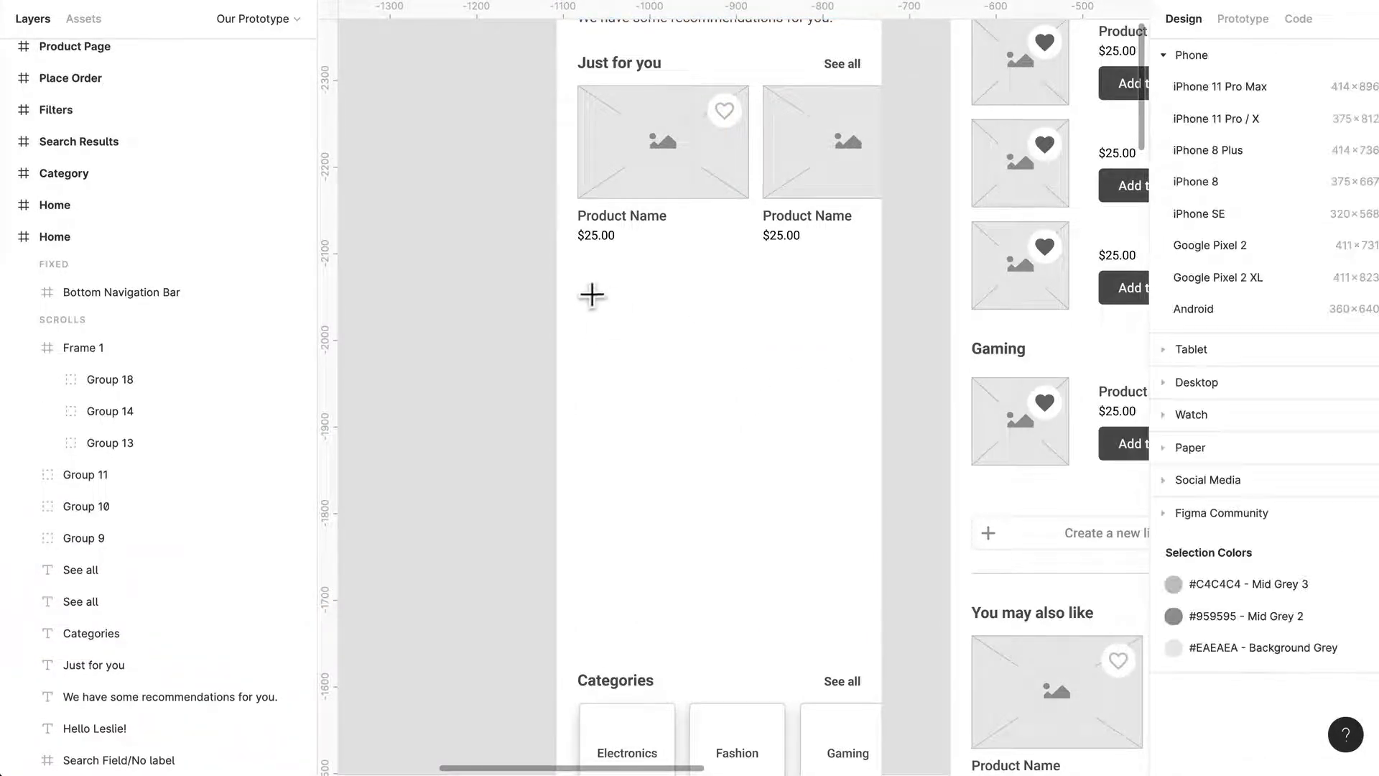
left_click_drag(592, 295, 866, 622)
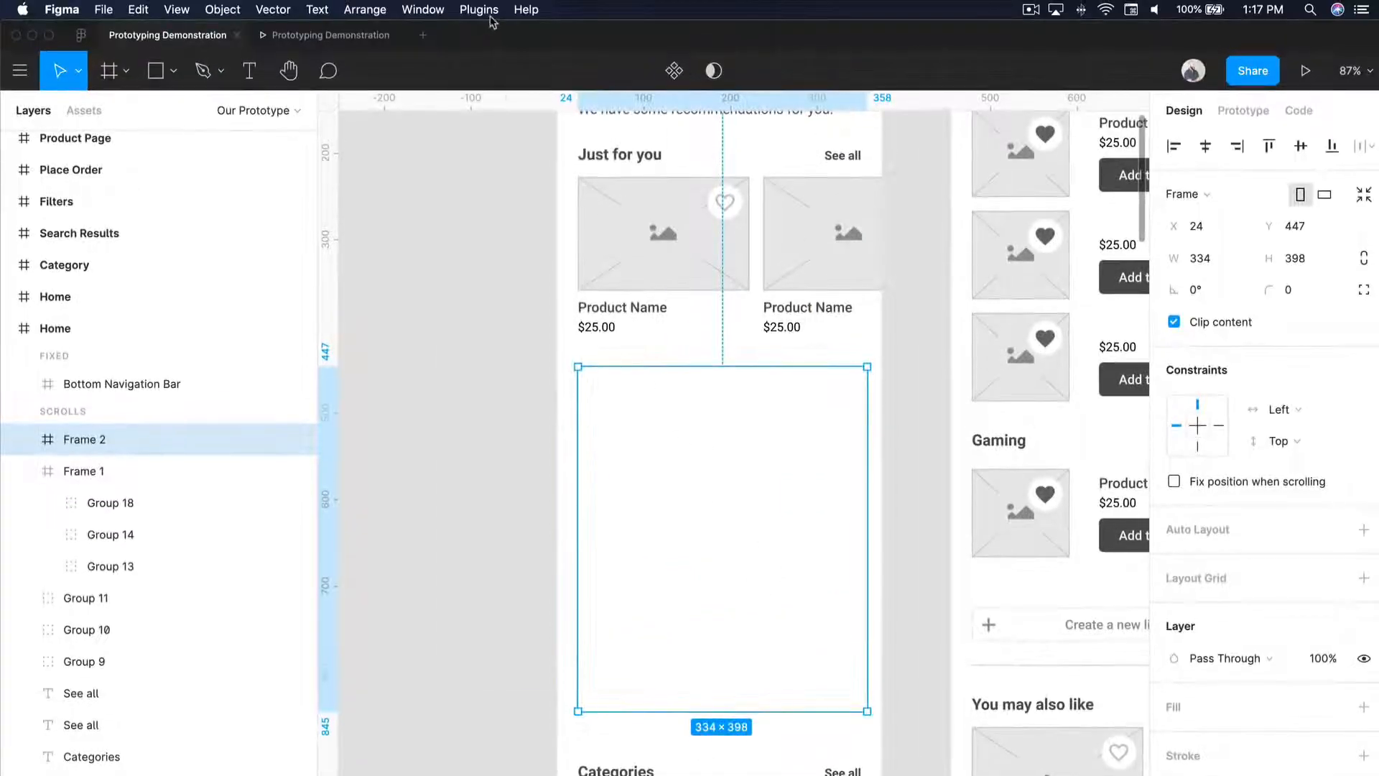
left_click(477, 9)
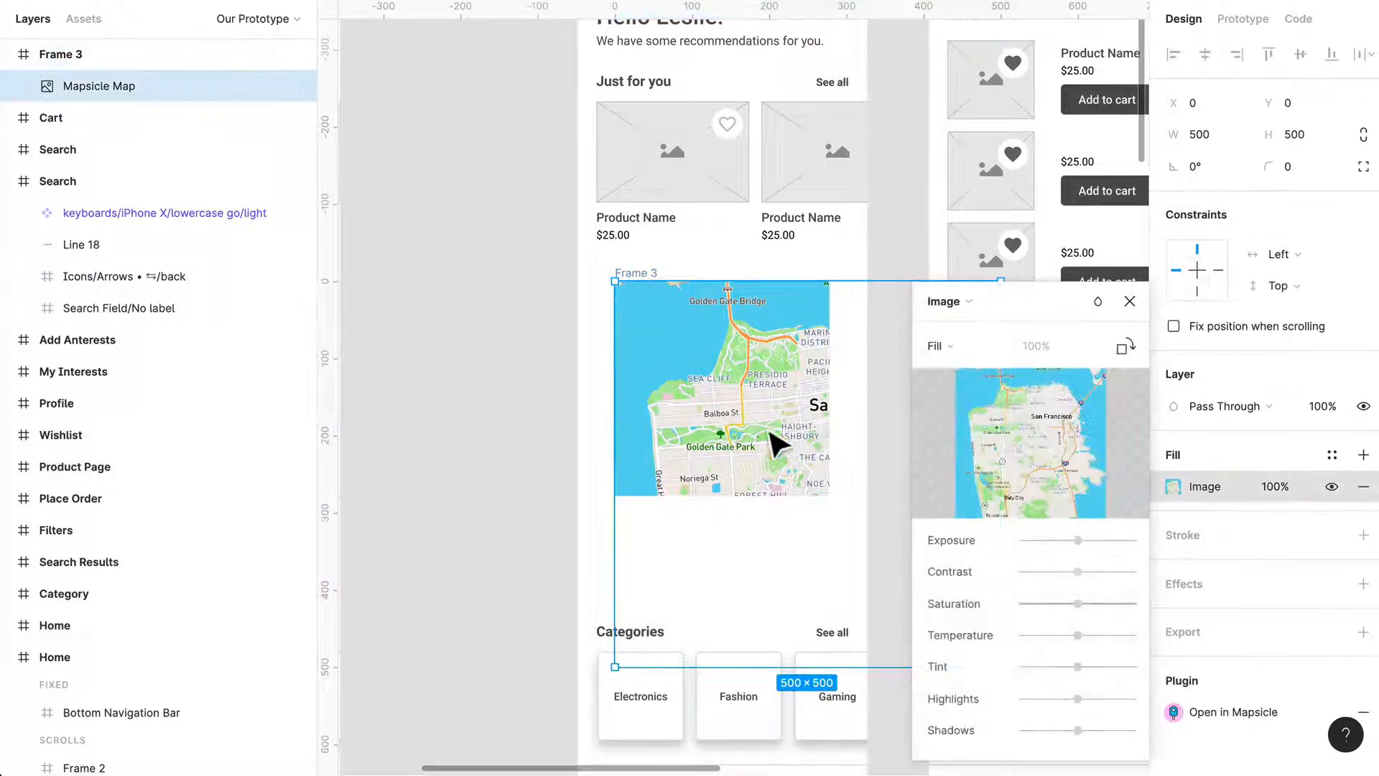
Move the Mapsicle San Francisco map into the new empty frame
left_click_drag(783, 444, 676, 374)
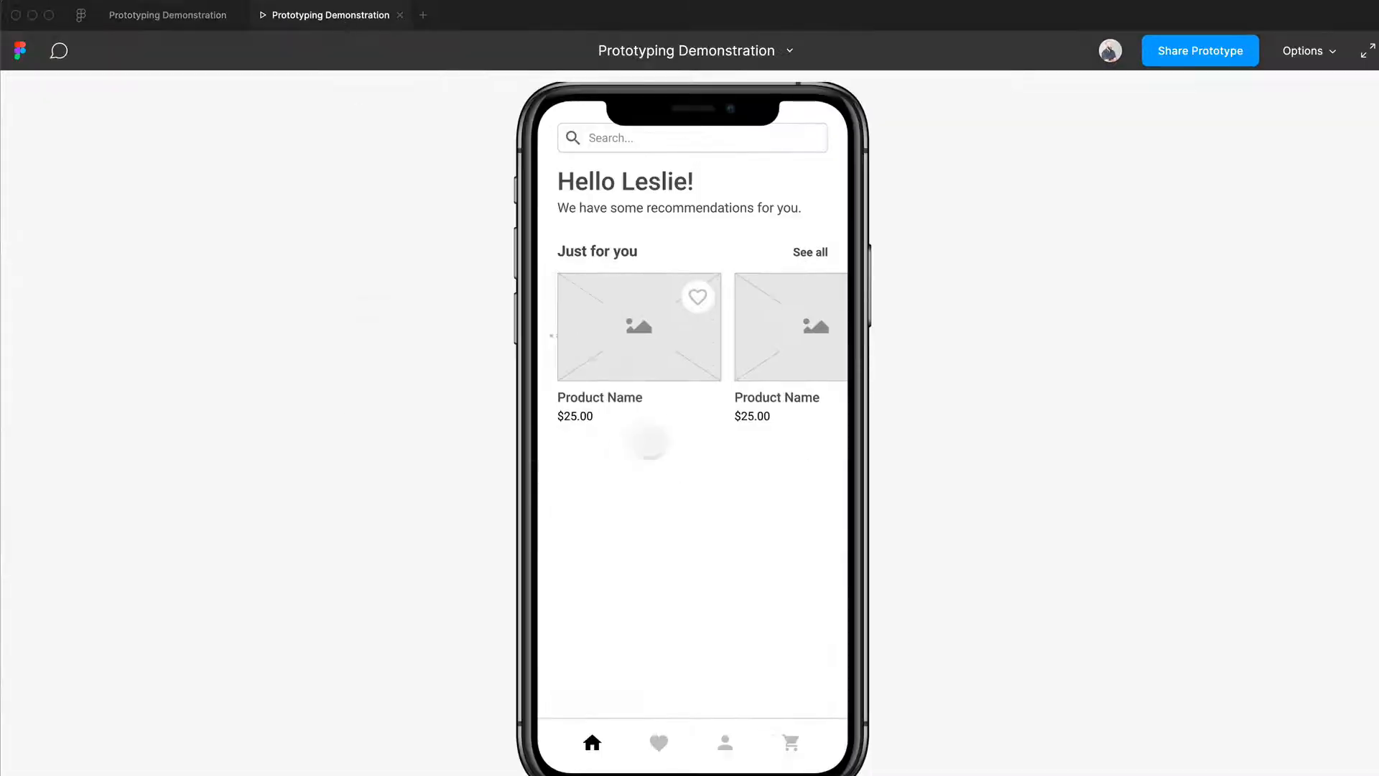
Return to the editor and ungroup the map selection with Shift+Cmd+G
left_click(168, 14)
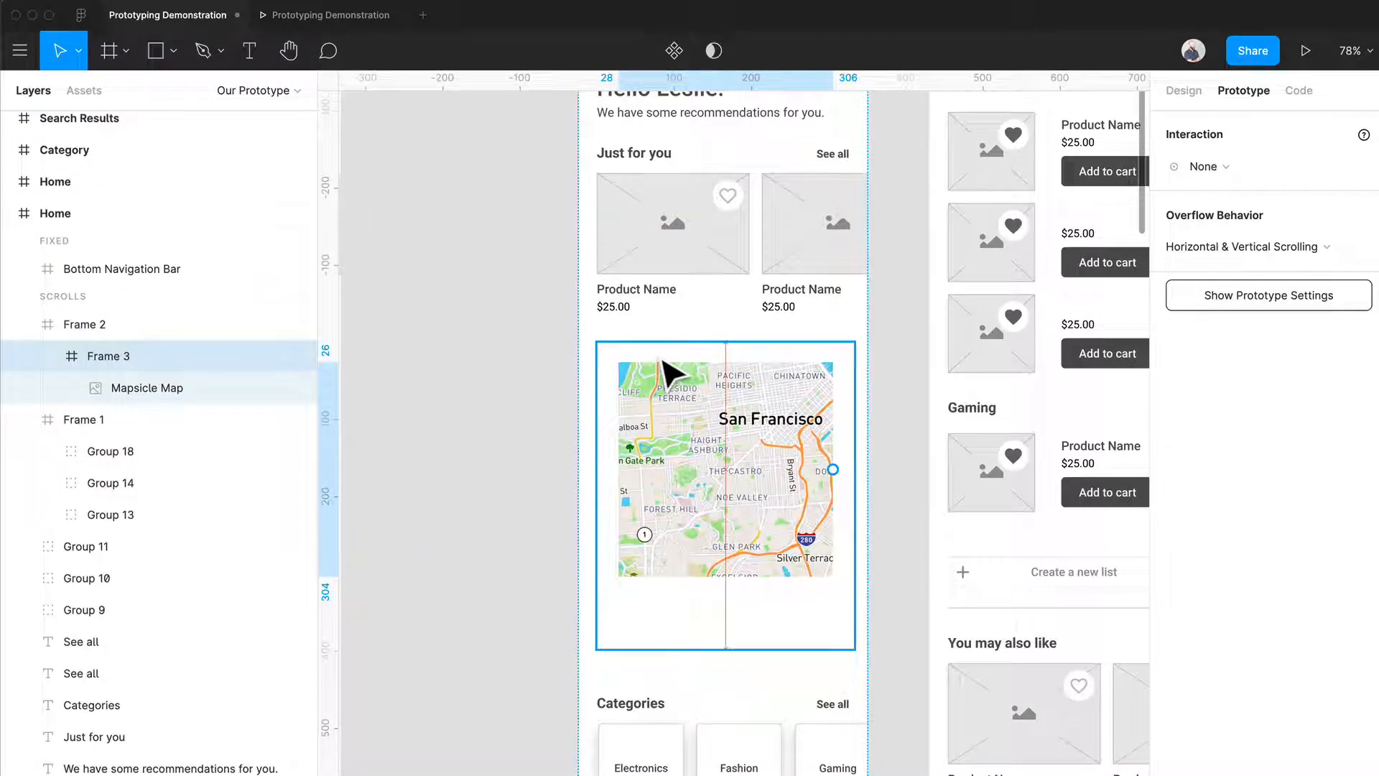
key("shift+cmd+g")
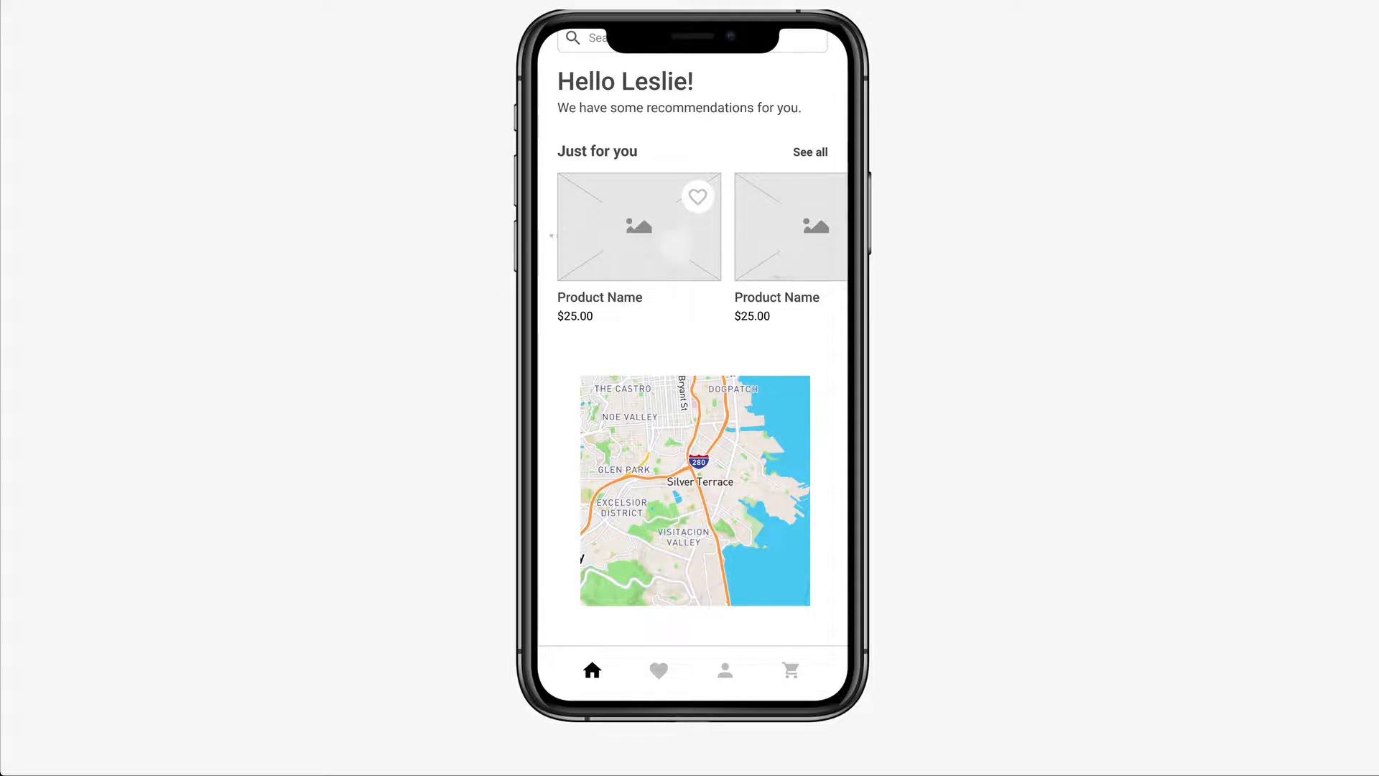
Pan the San Francisco map inside its frame to reveal other neighbourhoods
scroll("down", 3)
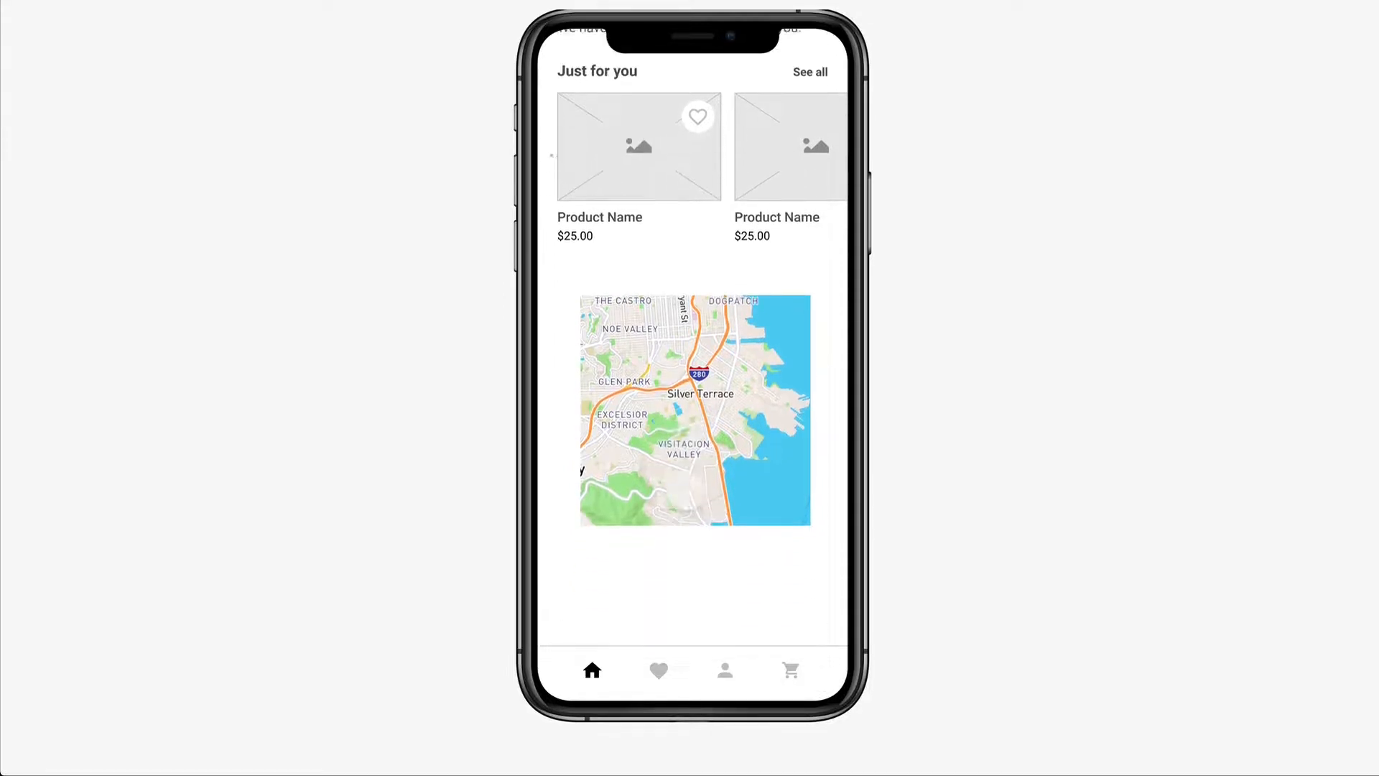
scroll("down", 3)
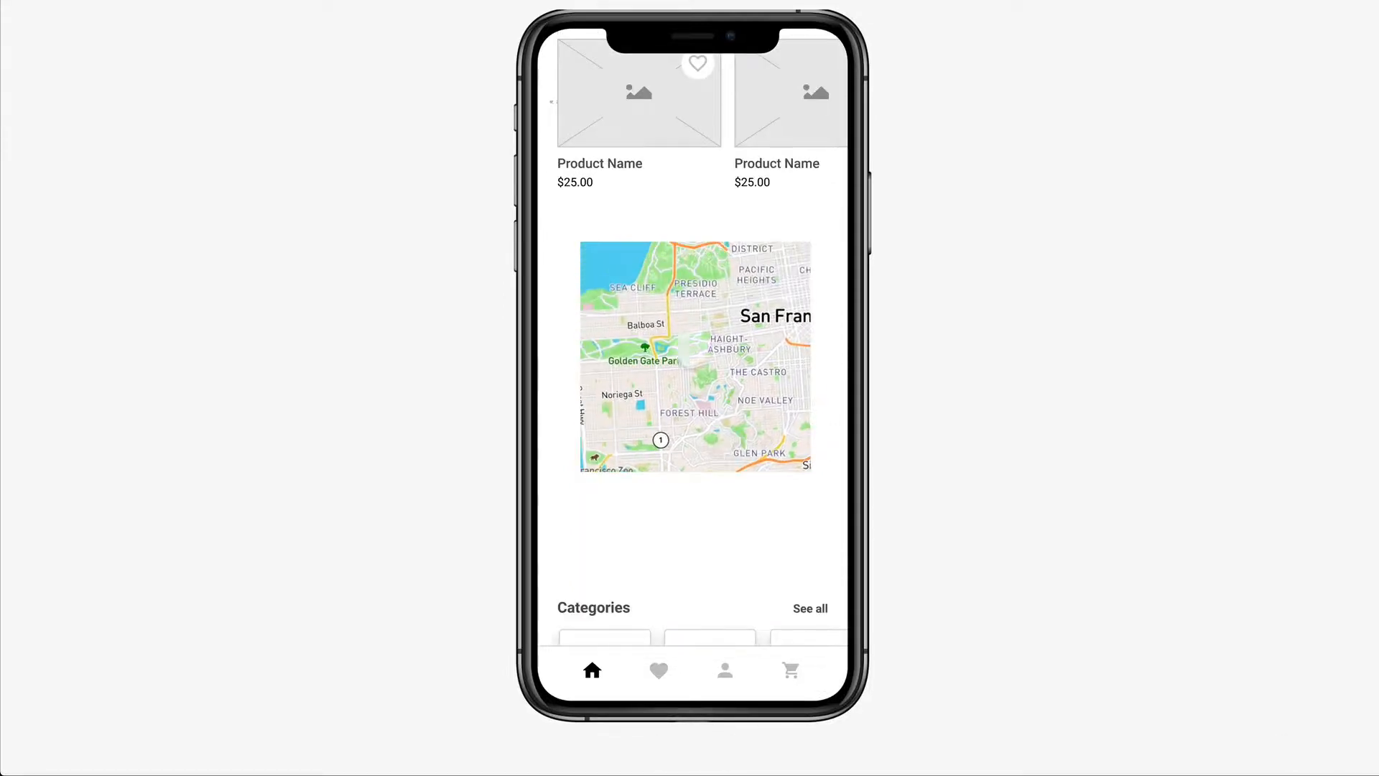